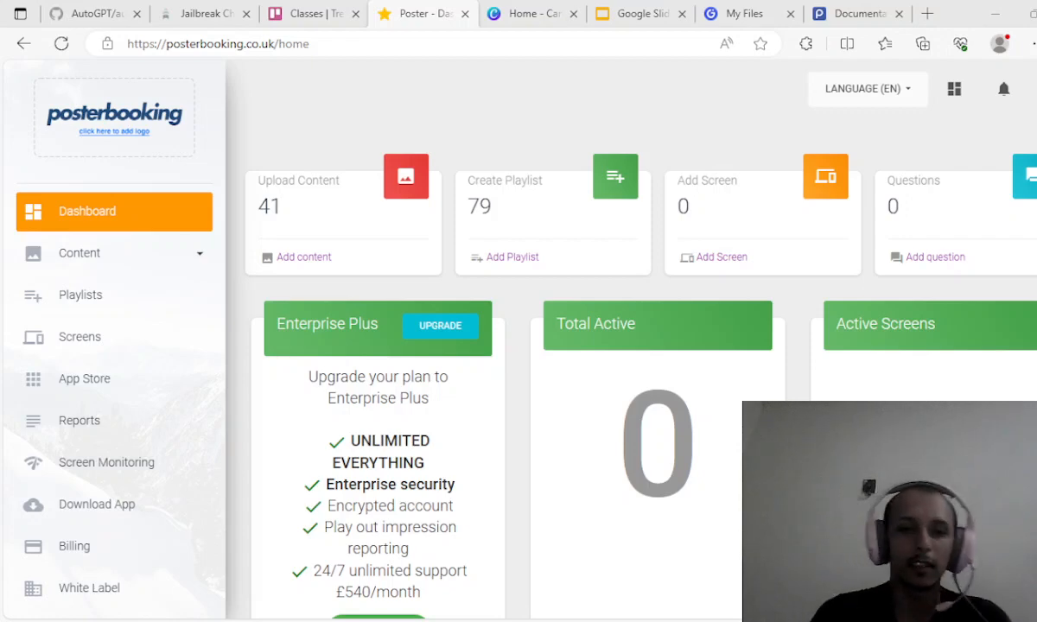
mouse_move(737, 436)
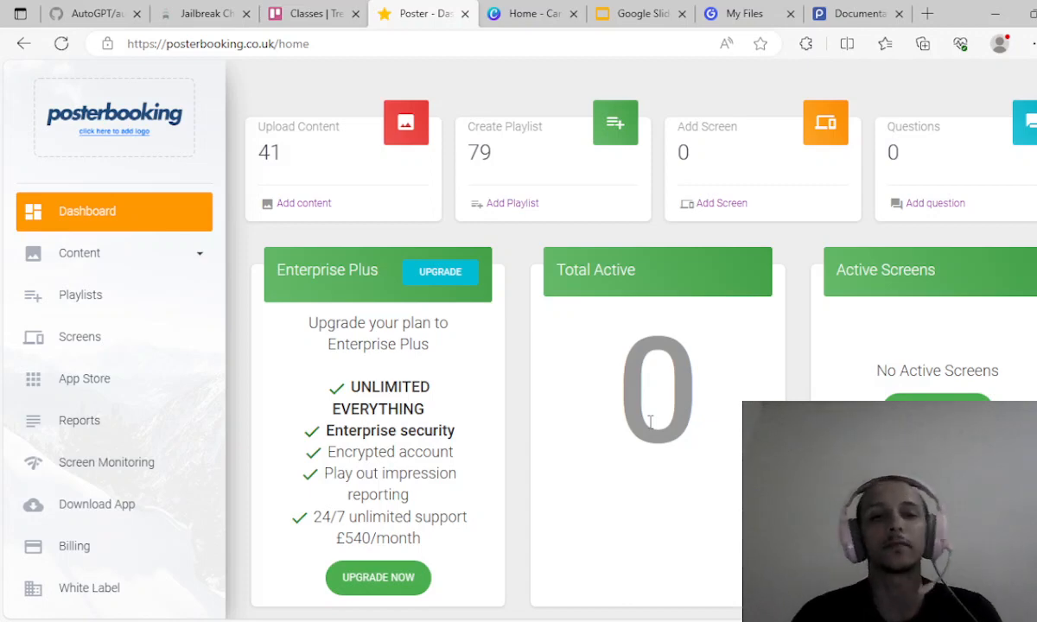
Scroll the Screens page down to reach the screen list and add option.
scroll("down", 3)
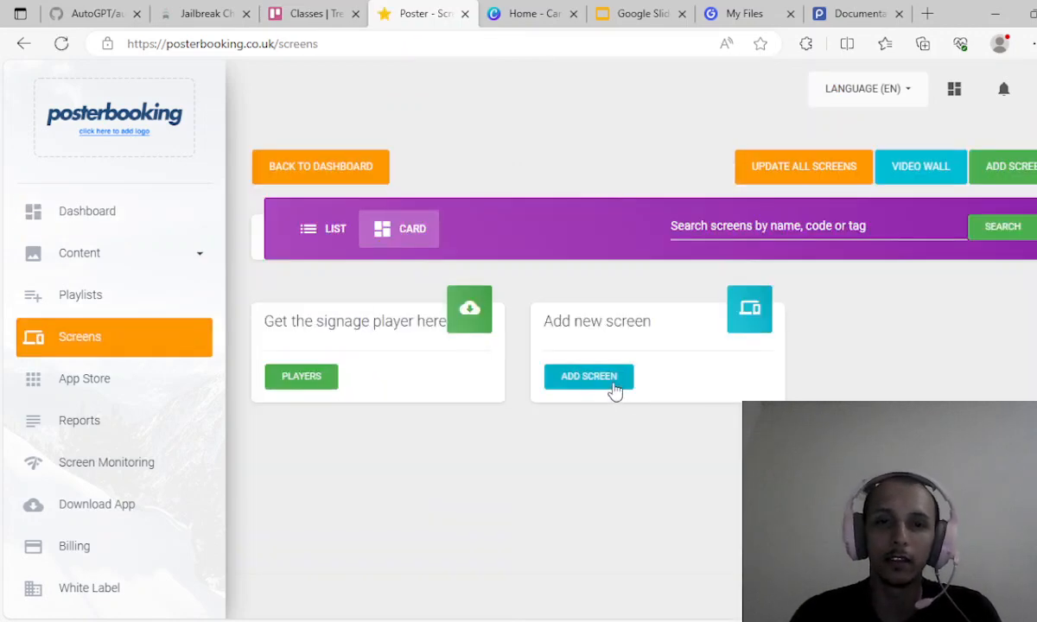
left_click(588, 377)
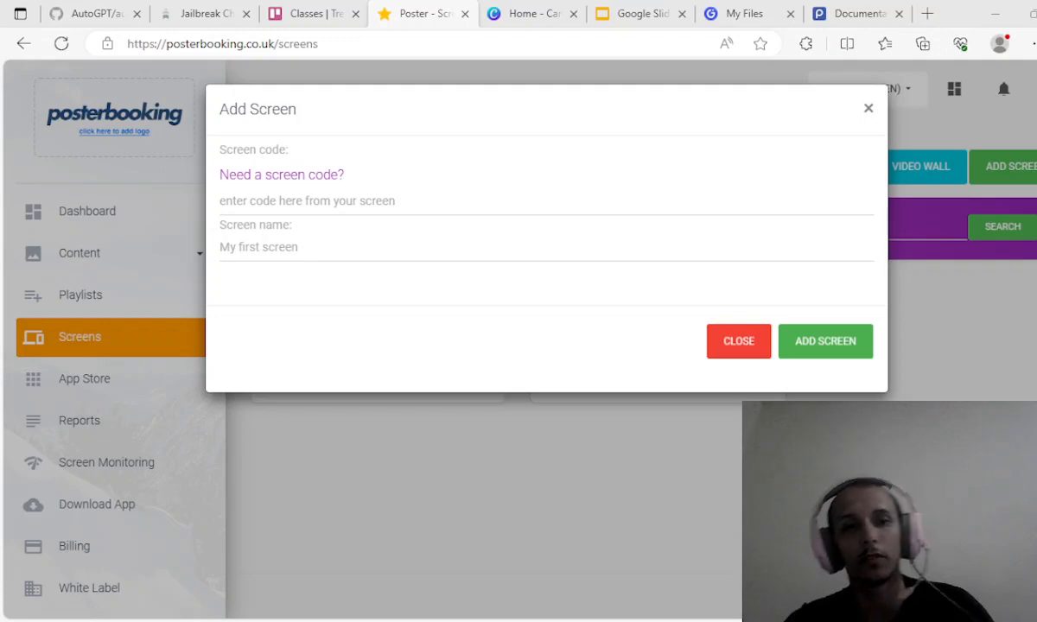
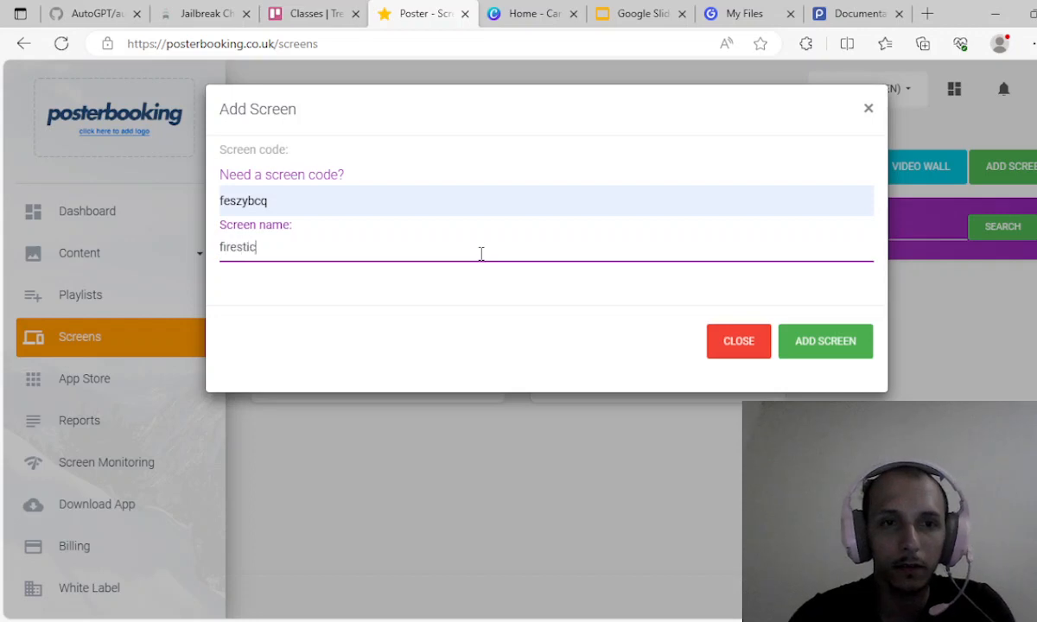
left_click(825, 340)
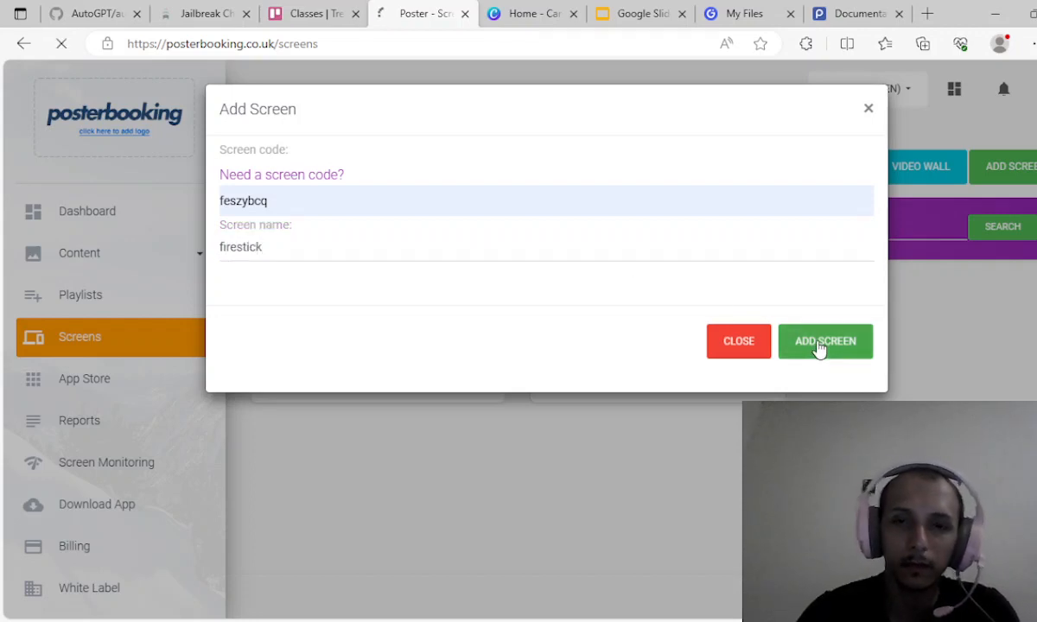
Assign the Restaurant playlist to the firestick screen and save.
left_click(825, 341)
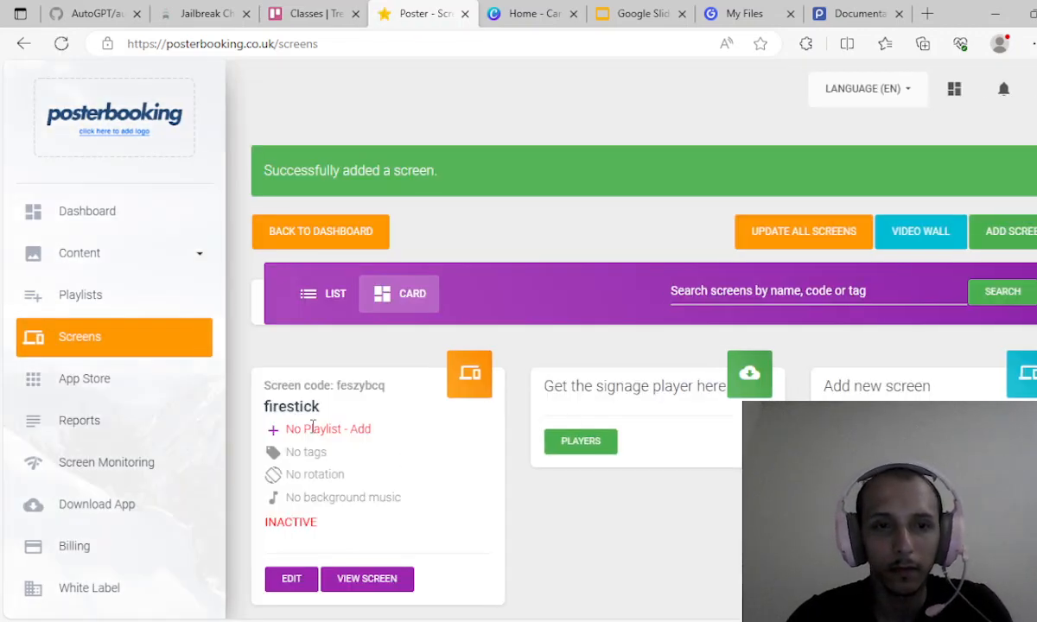
left_click(327, 428)
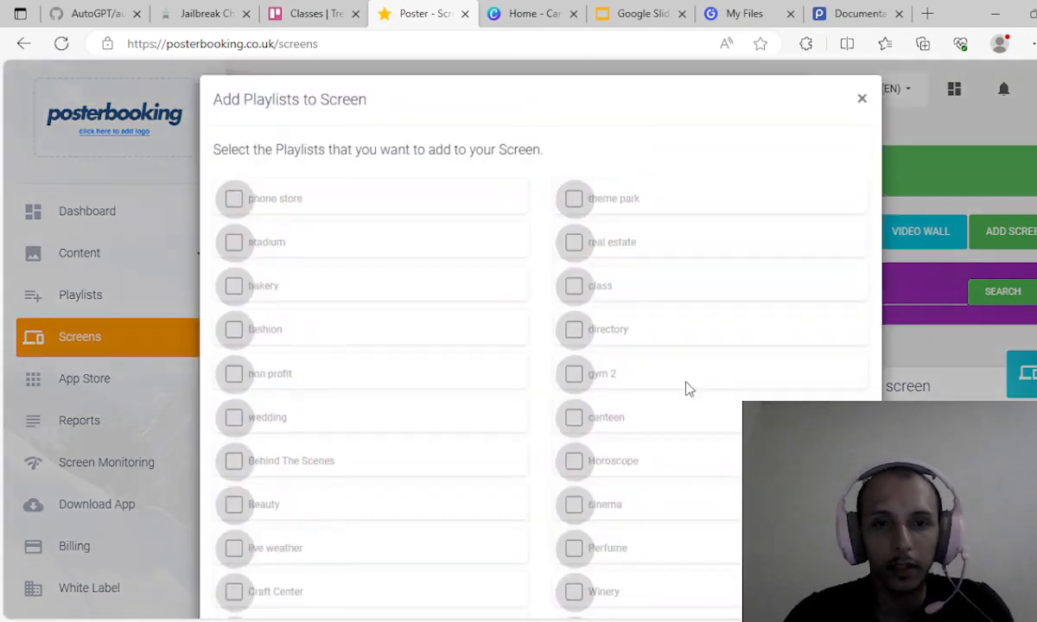
scroll("down", 3)
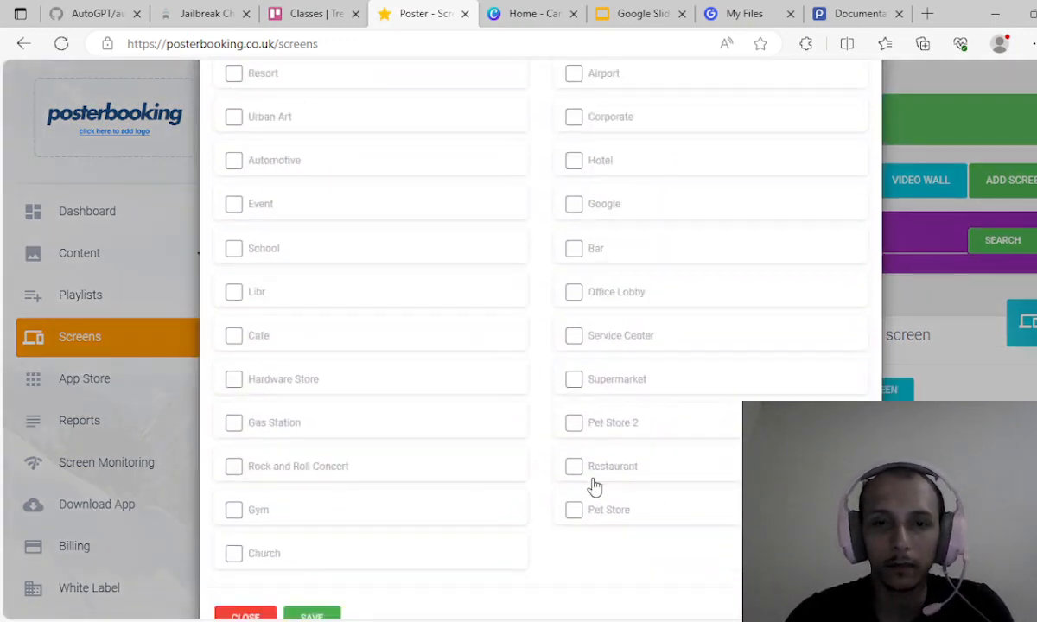
left_click(574, 467)
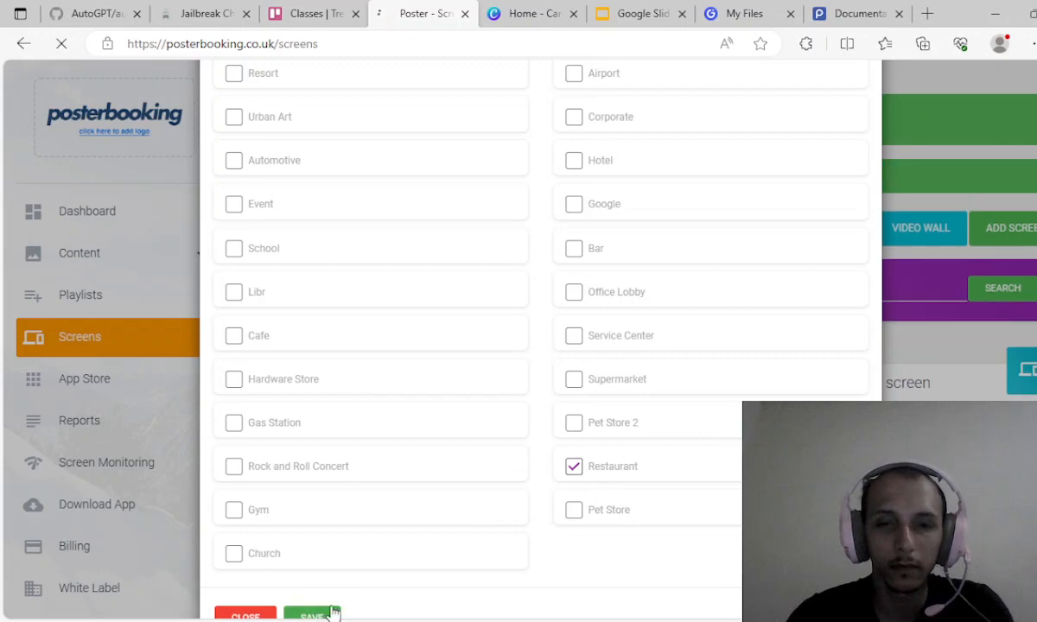
left_click(315, 613)
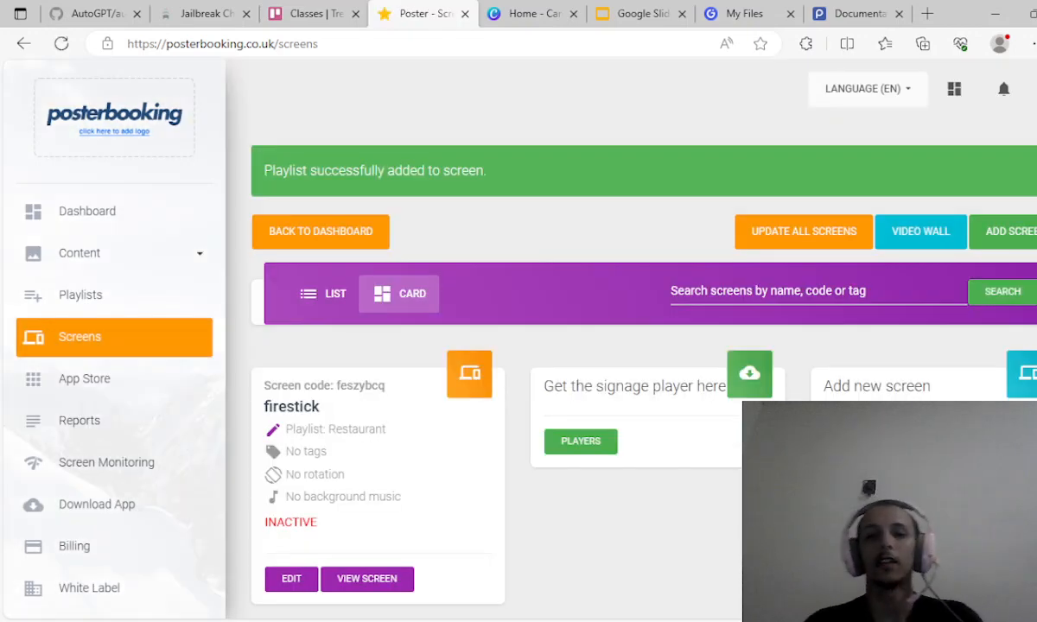